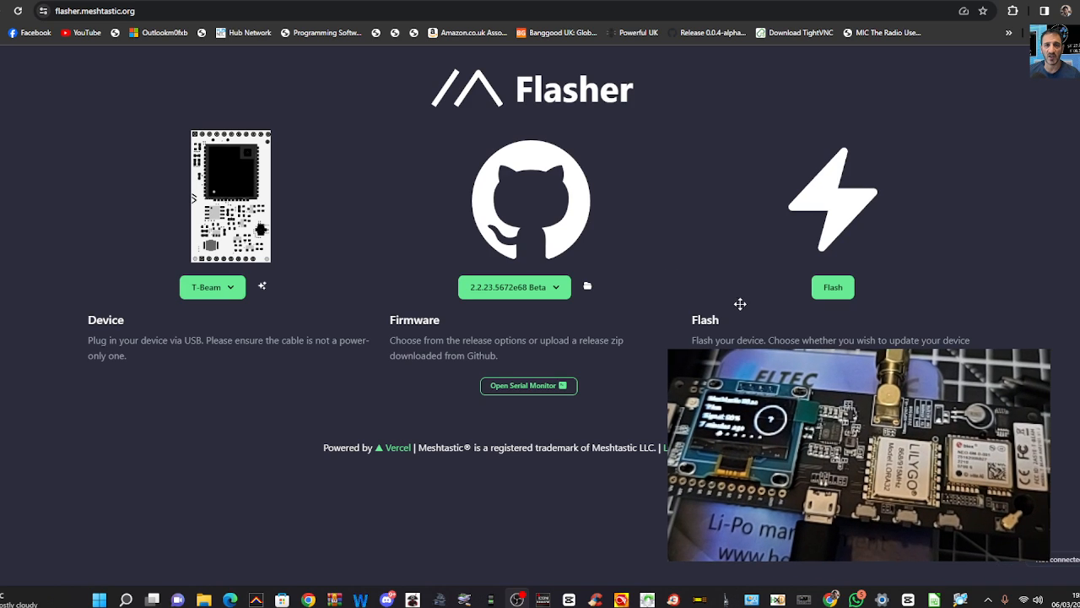
mouse_move(740, 301)
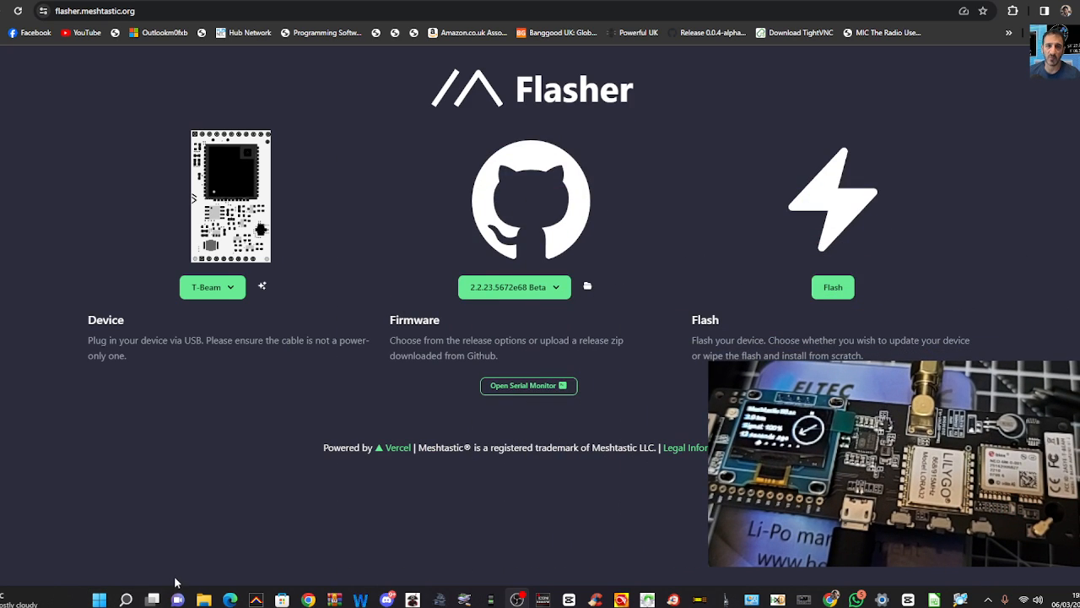
mouse_move(100, 599)
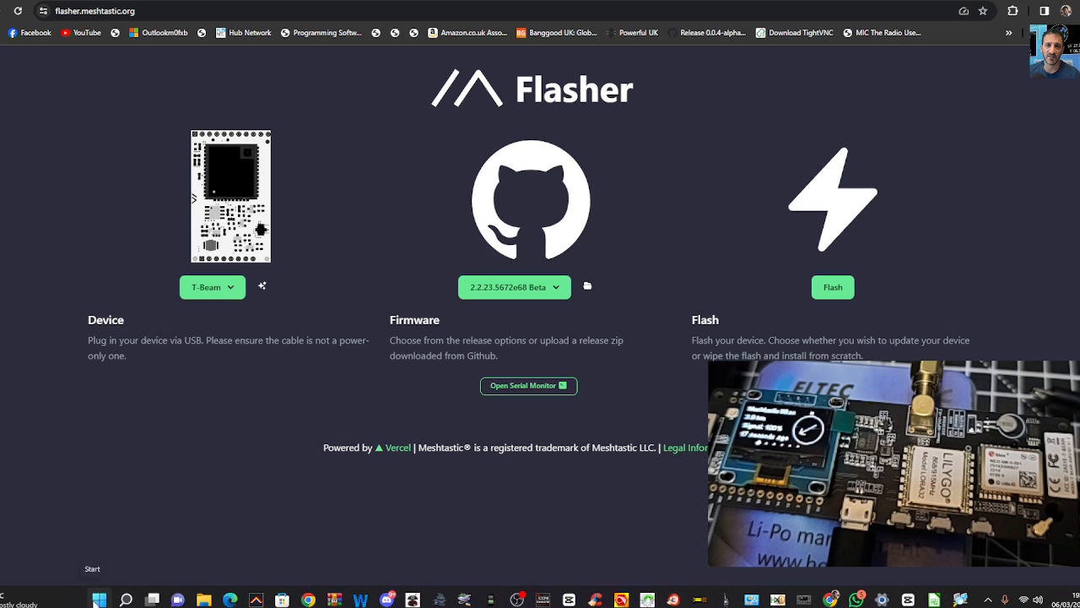
mouse_move(85, 346)
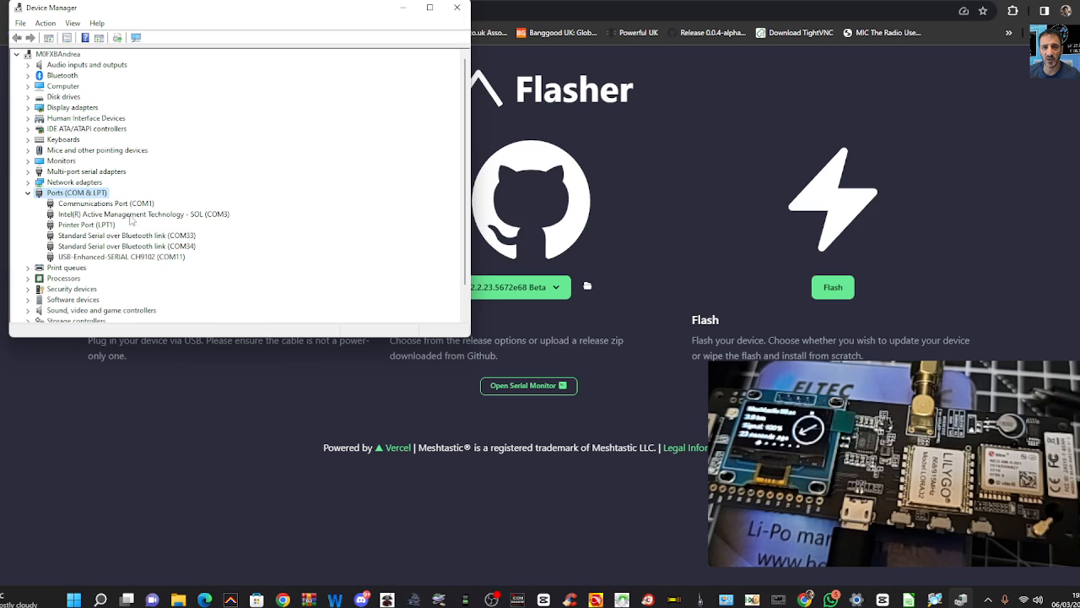
mouse_move(95, 284)
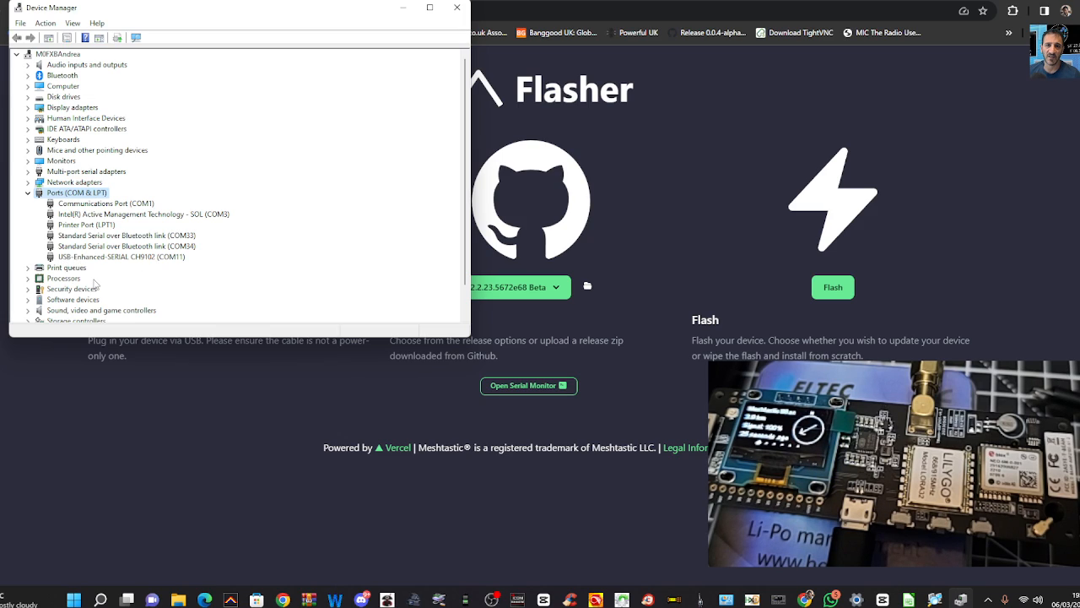
mouse_move(175, 268)
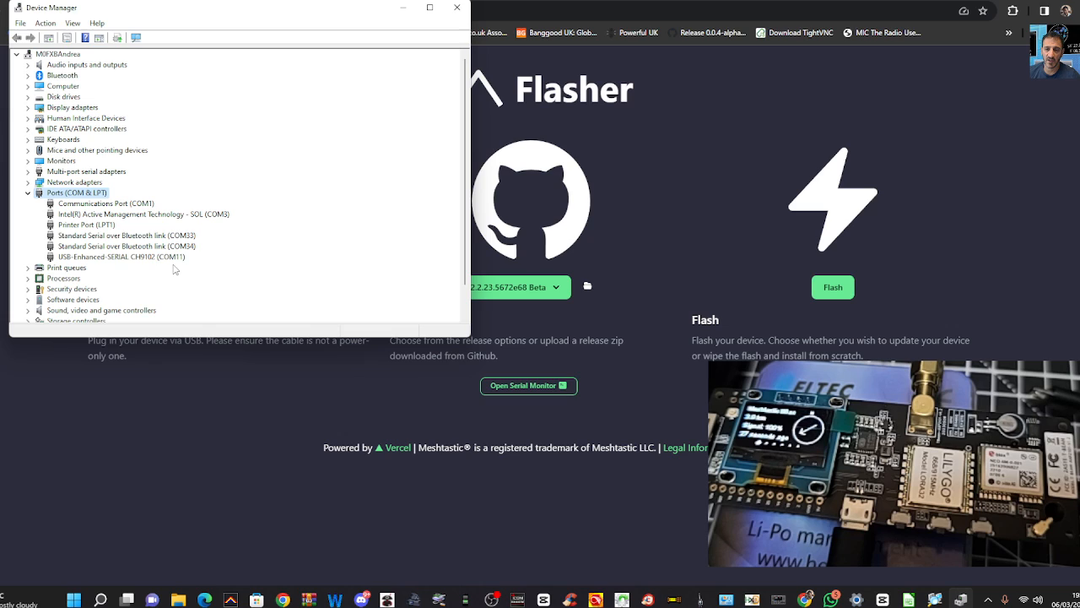
mouse_move(359, 88)
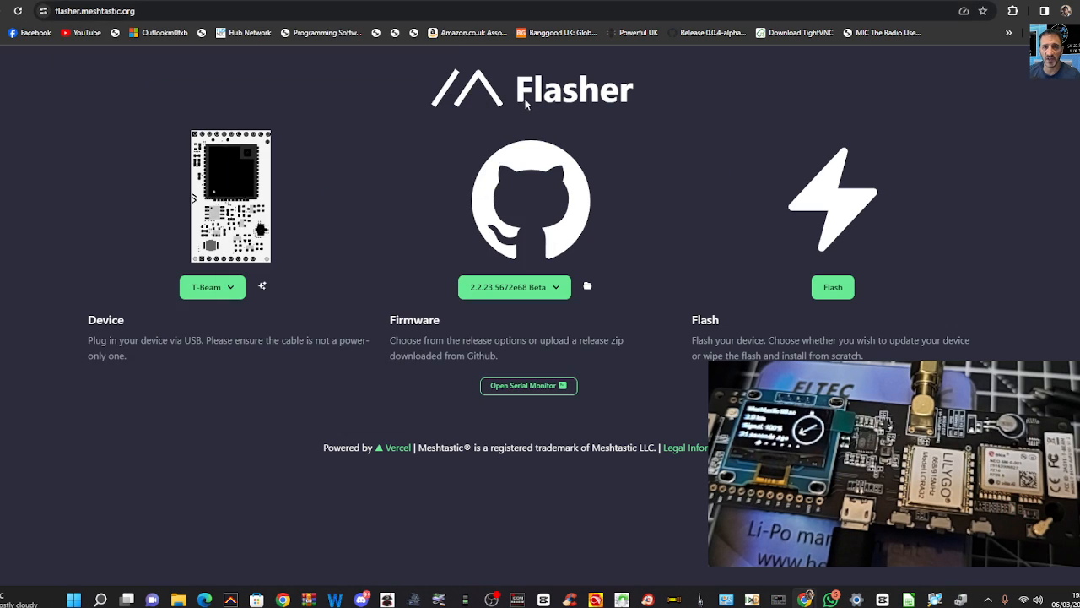
mouse_move(672, 90)
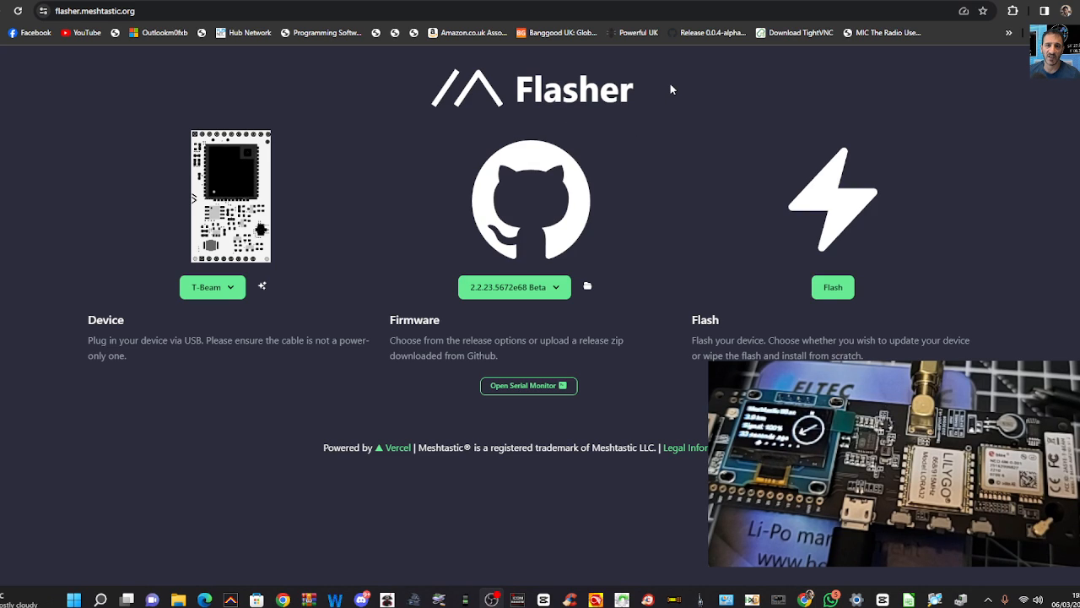
mouse_move(422, 265)
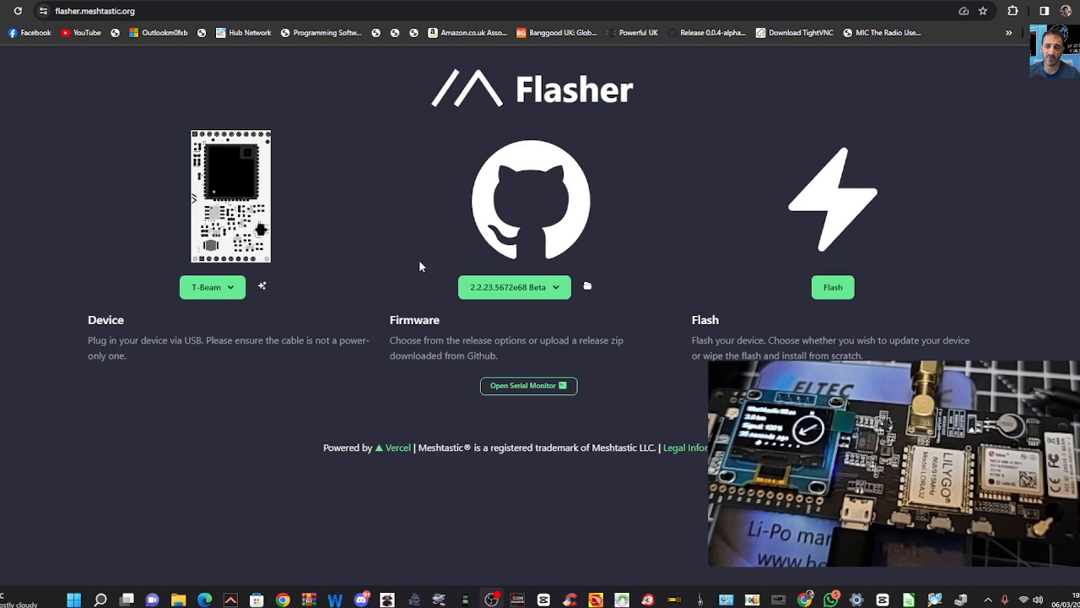
mouse_move(360, 219)
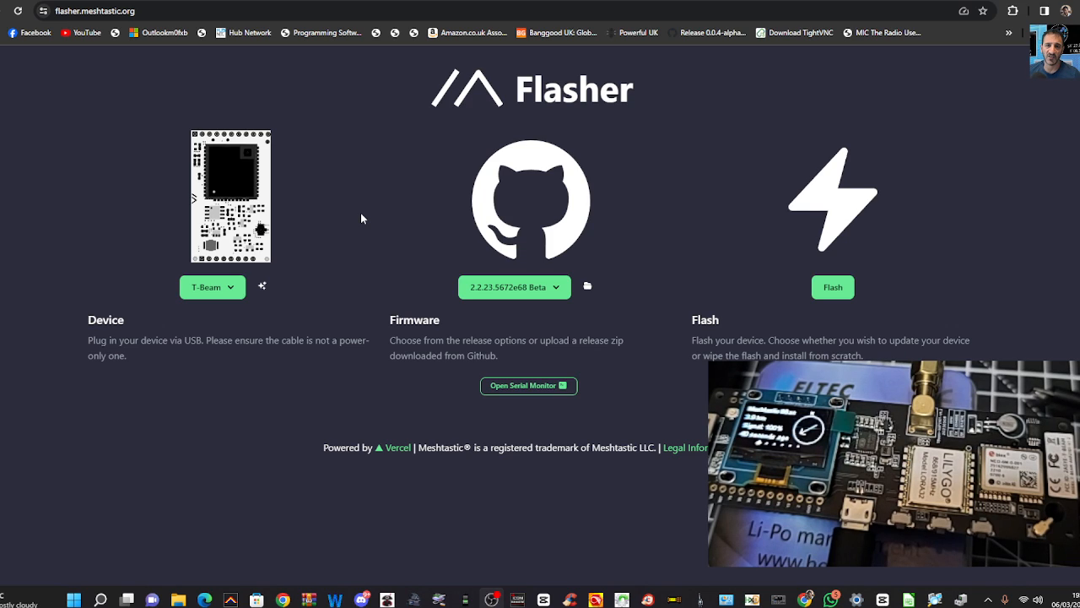
mouse_move(348, 221)
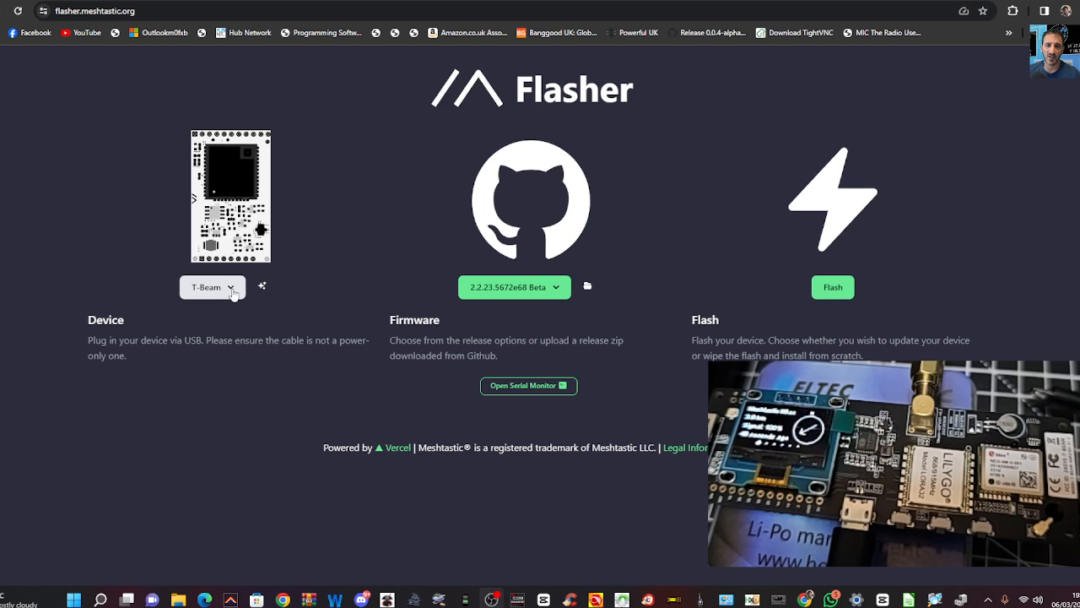
left_click(212, 286)
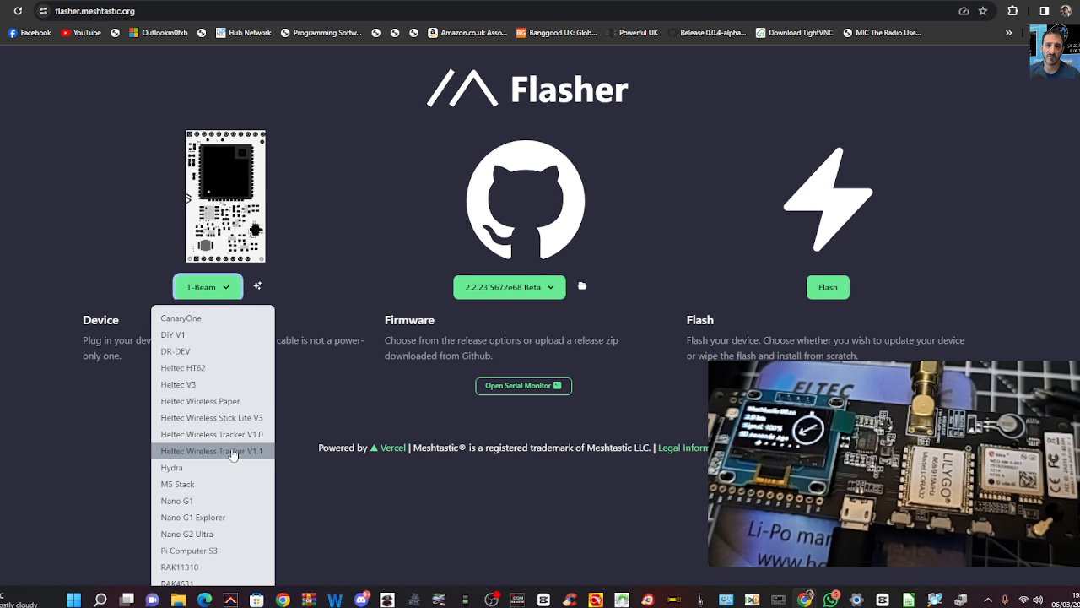
scroll("down", 3)
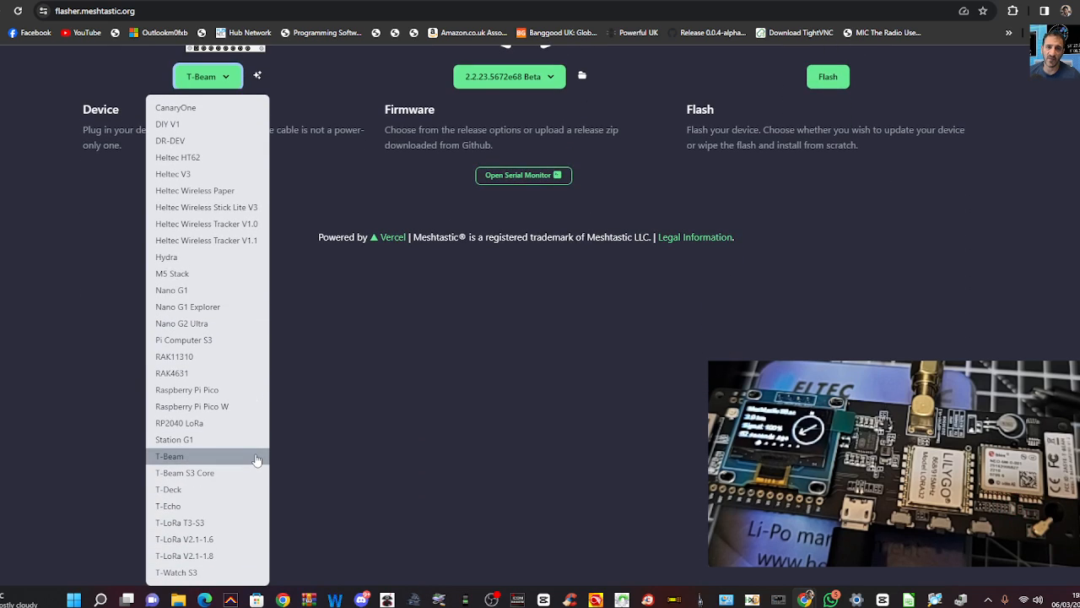
mouse_move(212, 555)
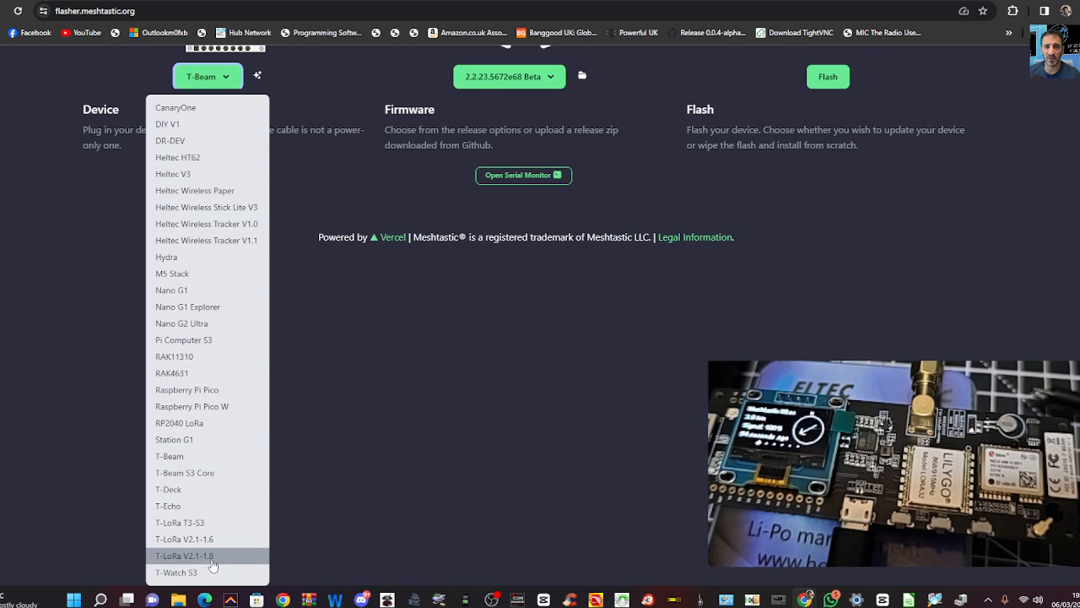
mouse_move(170, 455)
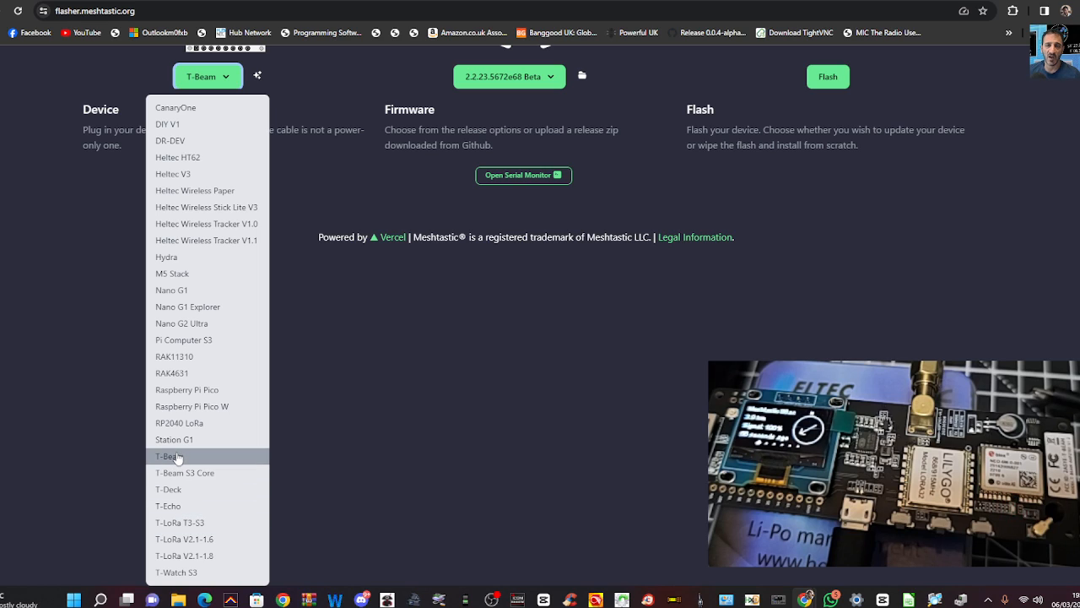
left_click(168, 456)
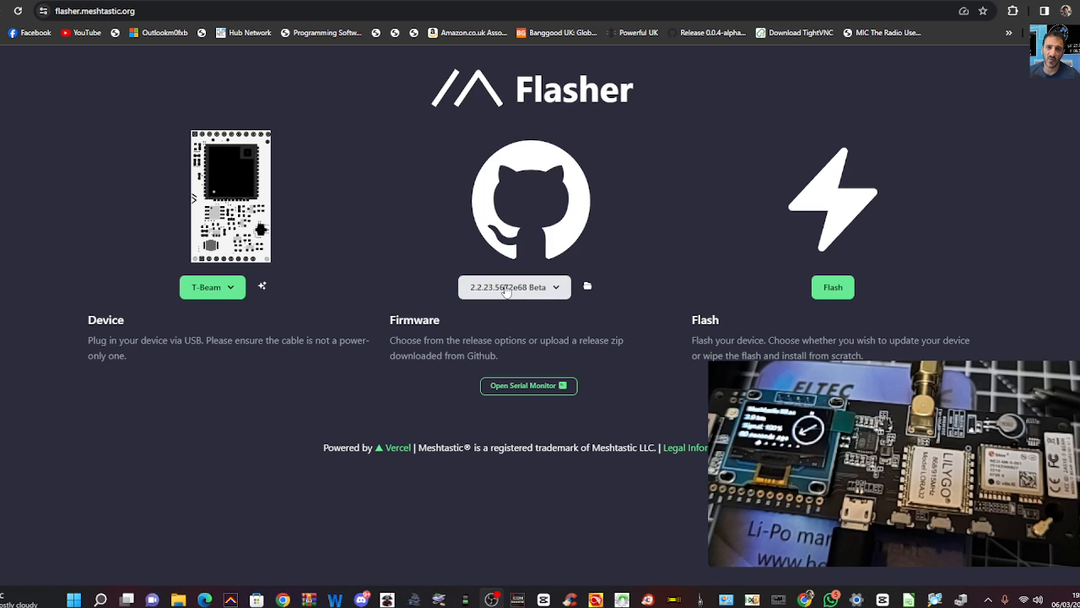
left_click(514, 286)
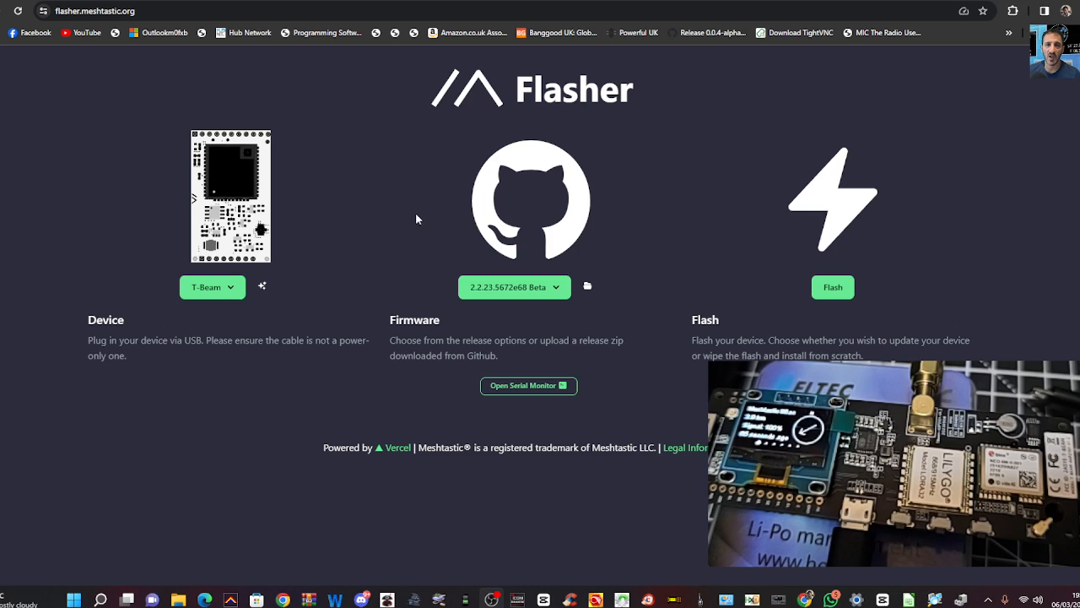
- Start flashing the T-Beam at 115200 baud over USB Single Serial (COM11)
left_click(832, 287)
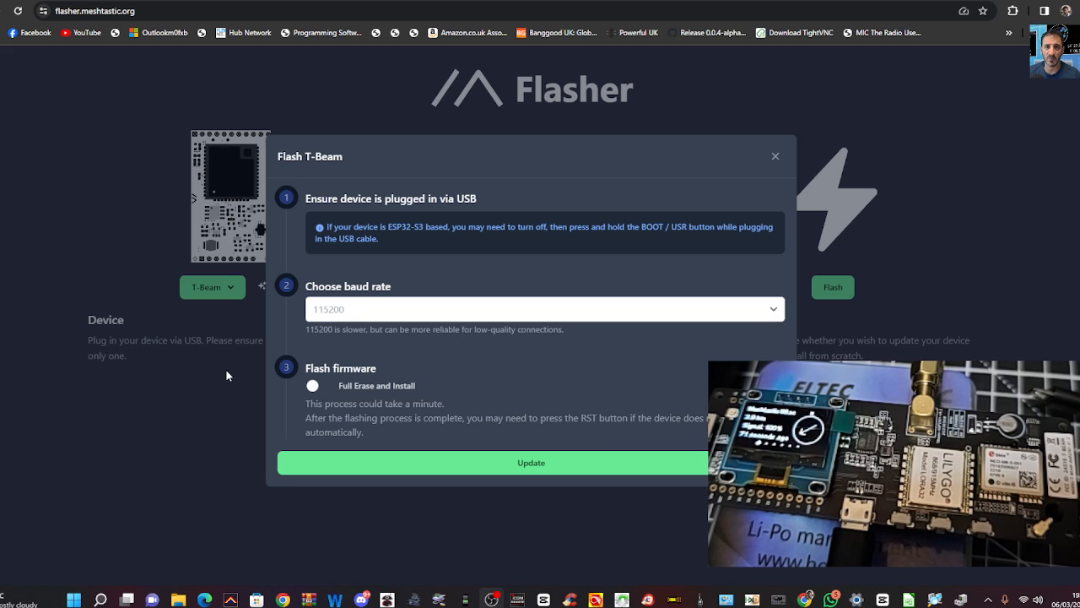
mouse_move(424, 290)
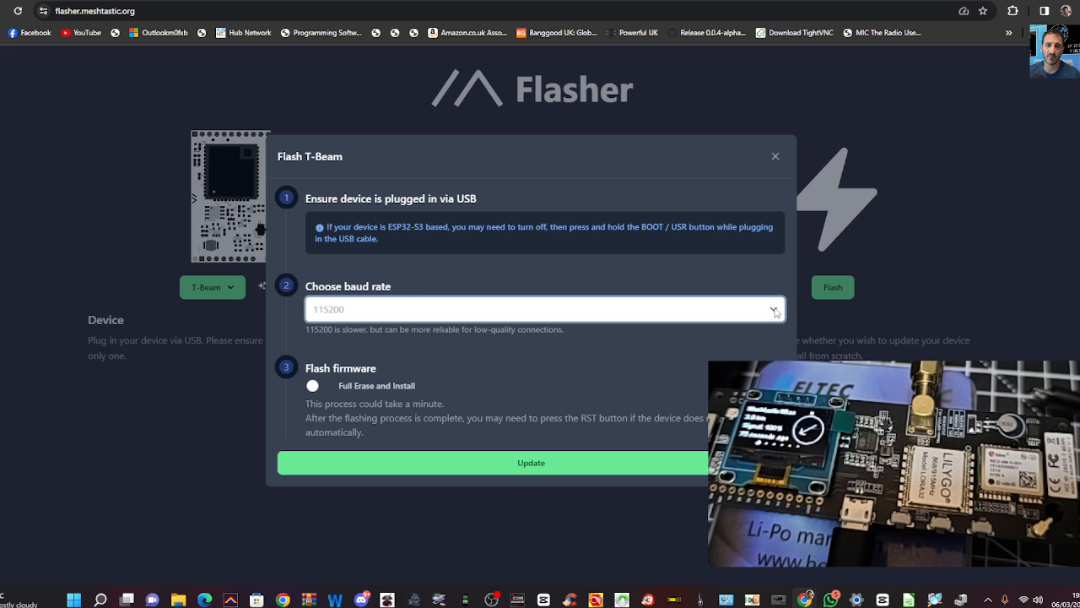
mouse_move(662, 149)
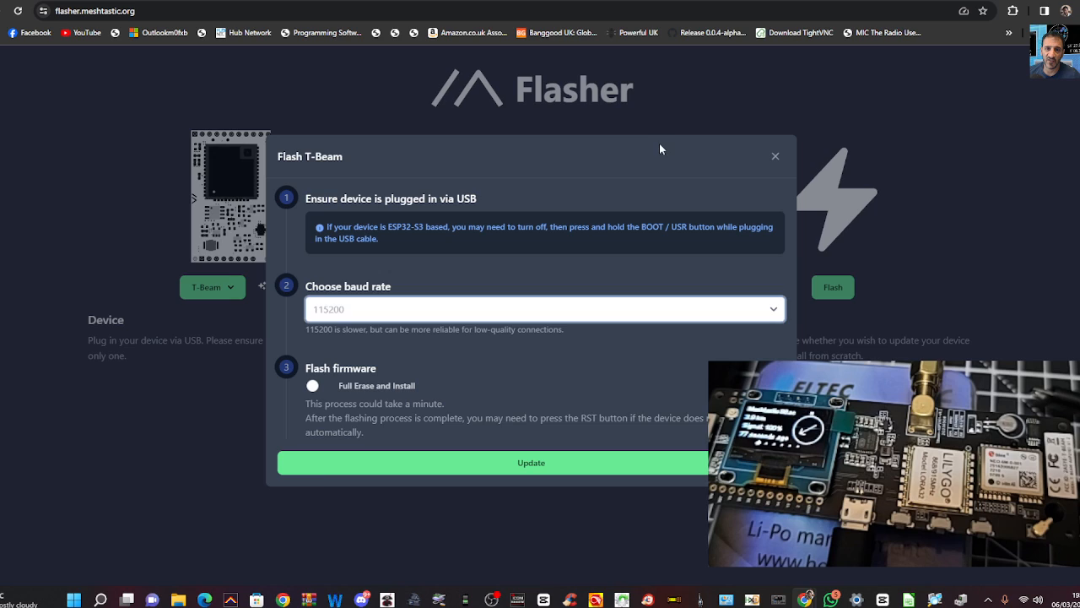
left_click(774, 156)
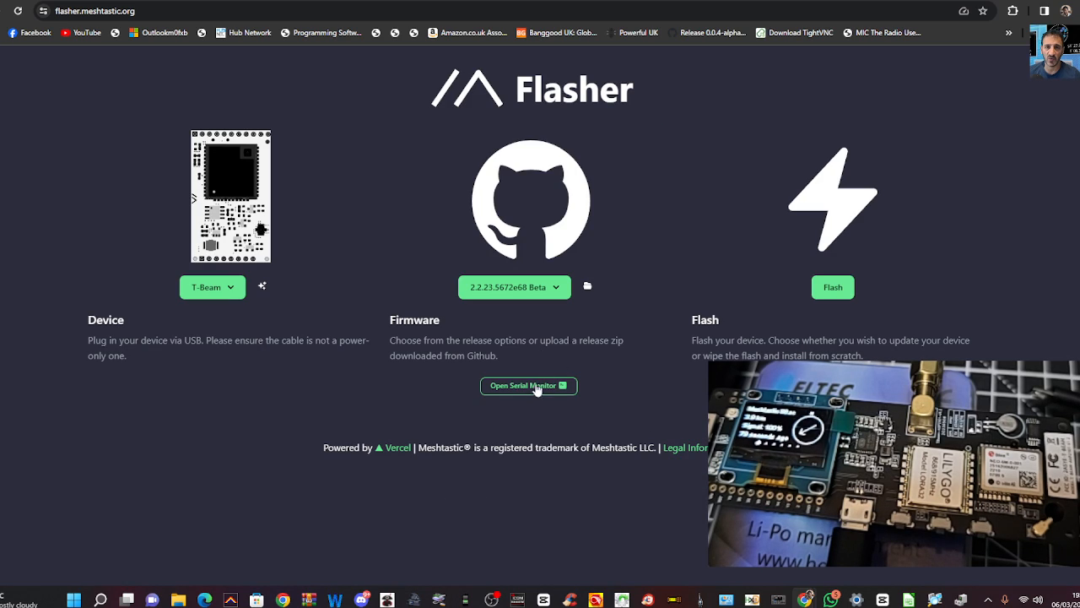
left_click(832, 287)
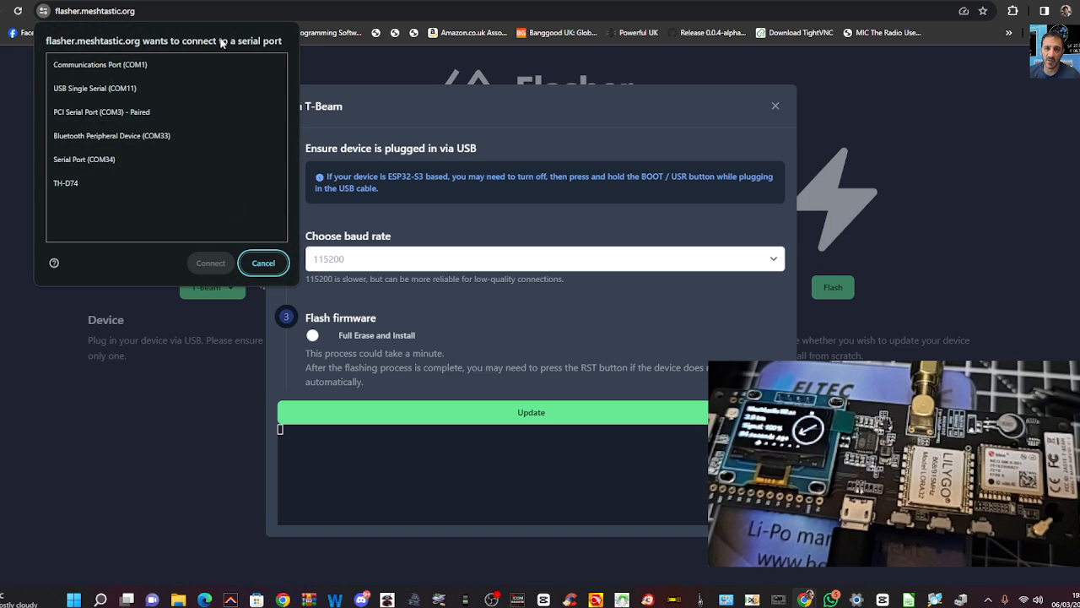
mouse_move(151, 128)
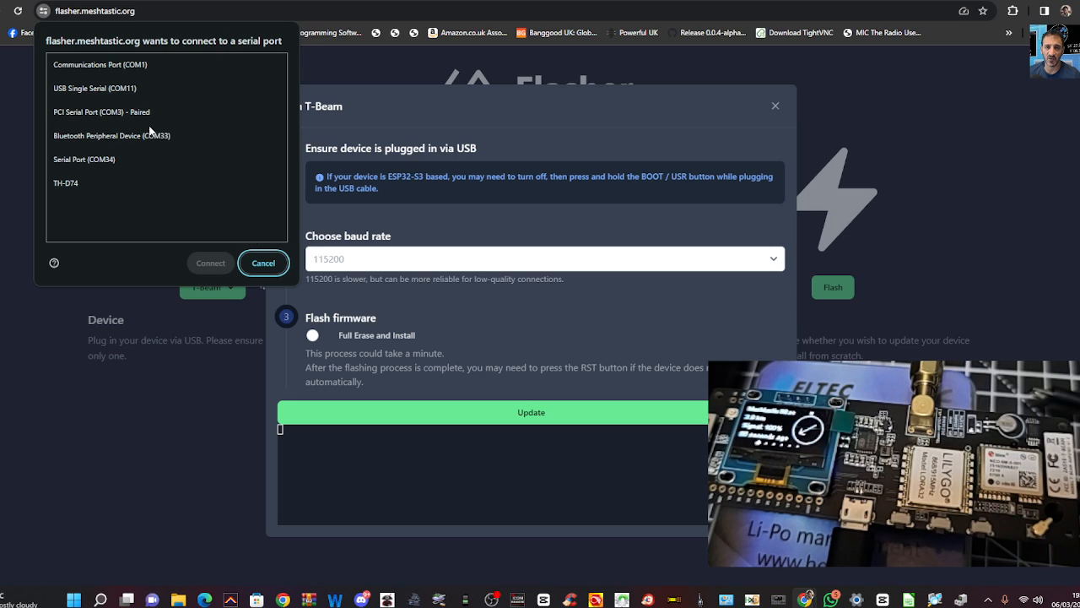
left_click(95, 87)
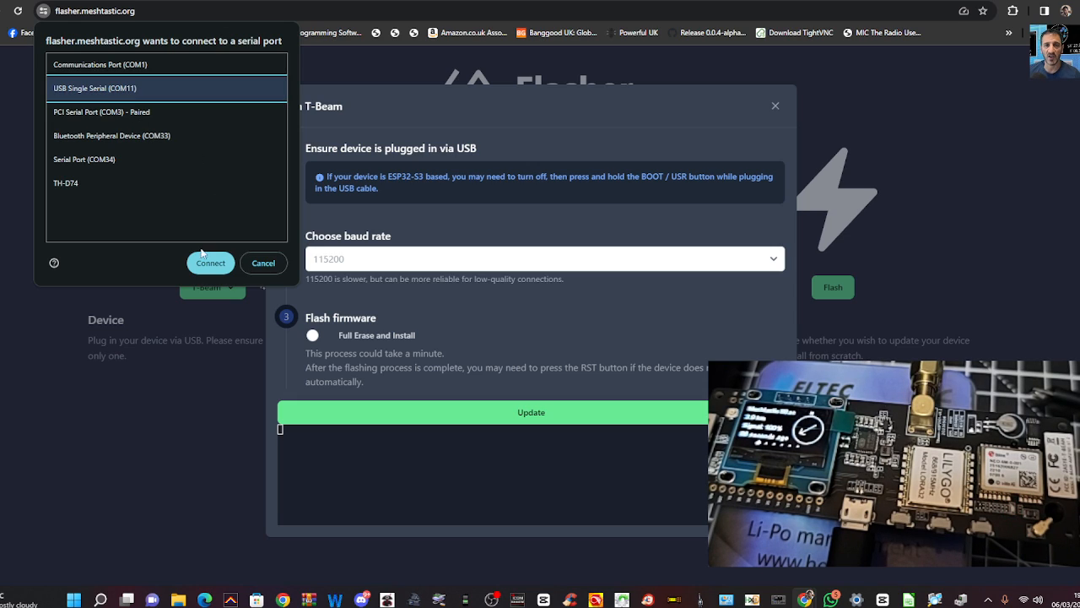
left_click(210, 263)
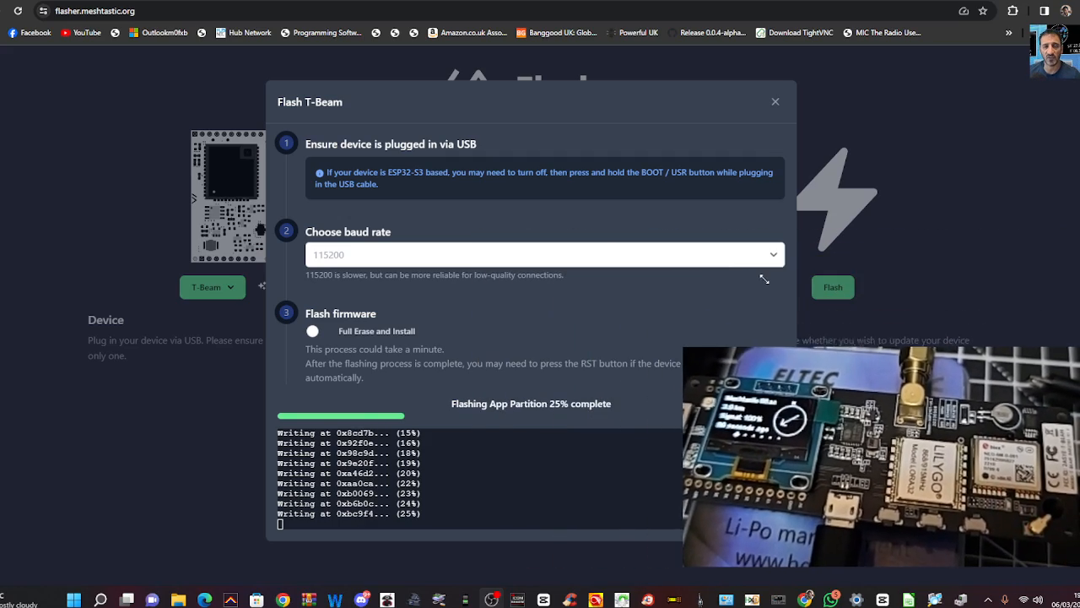
- Wait for the app partition write to reach 100% (2,093,664 bytes)
left_click(774, 102)
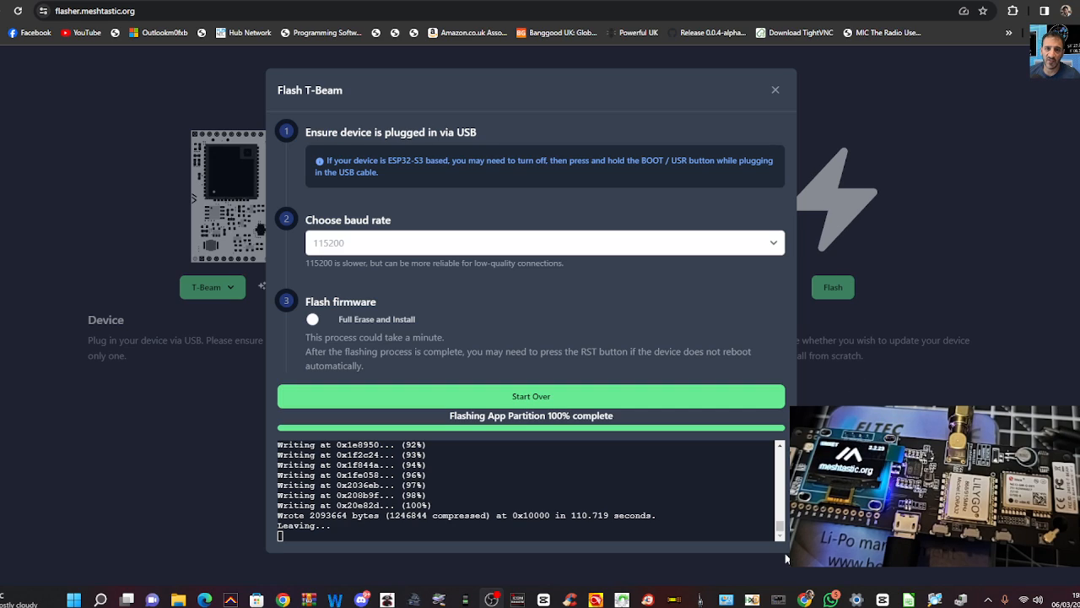
mouse_move(645, 126)
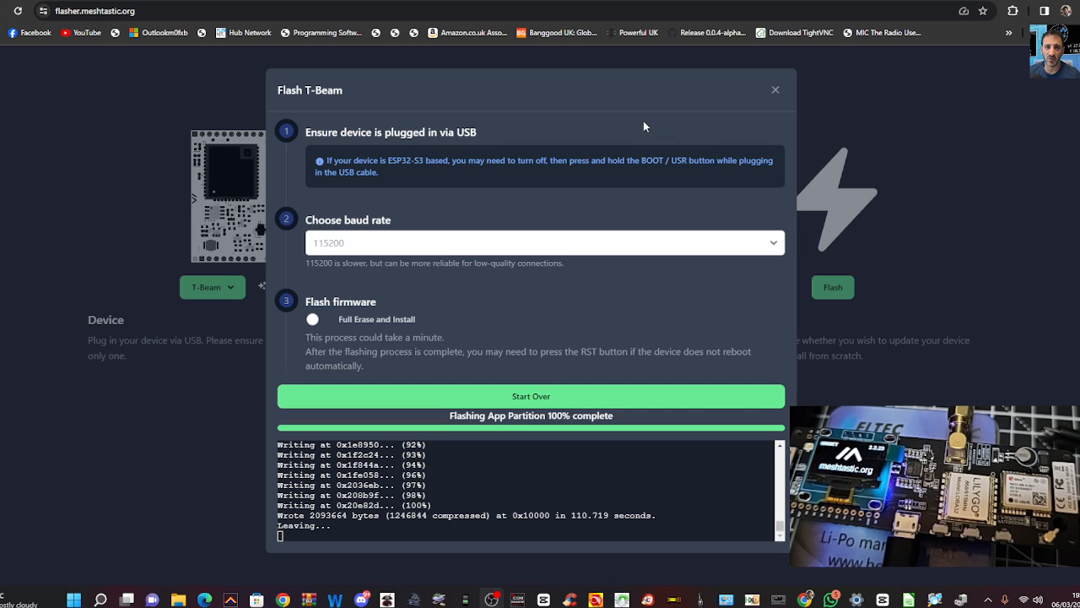
mouse_move(699, 293)
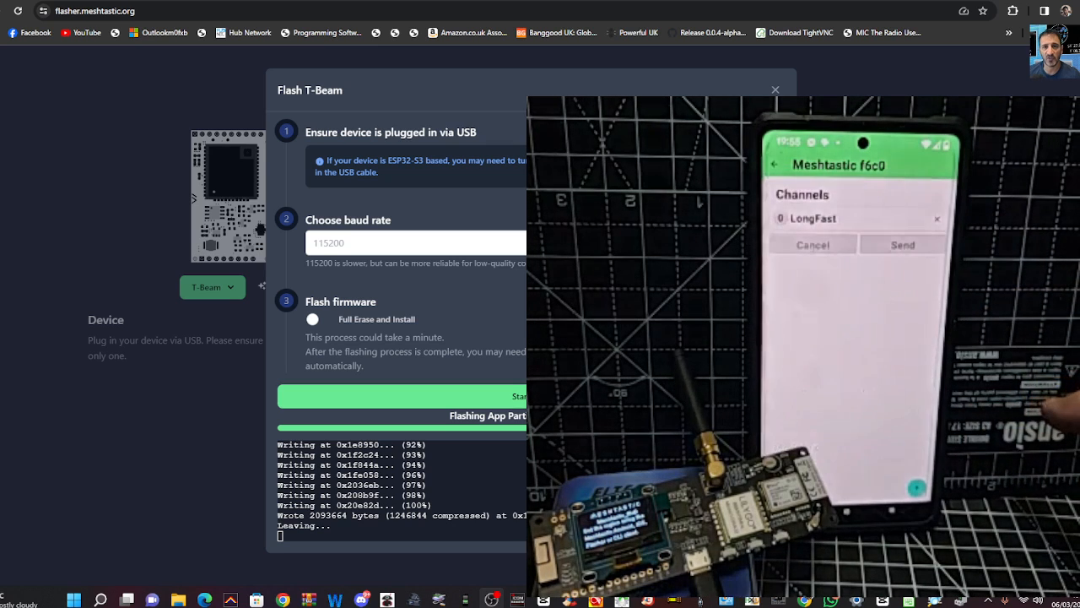
left_click(844, 218)
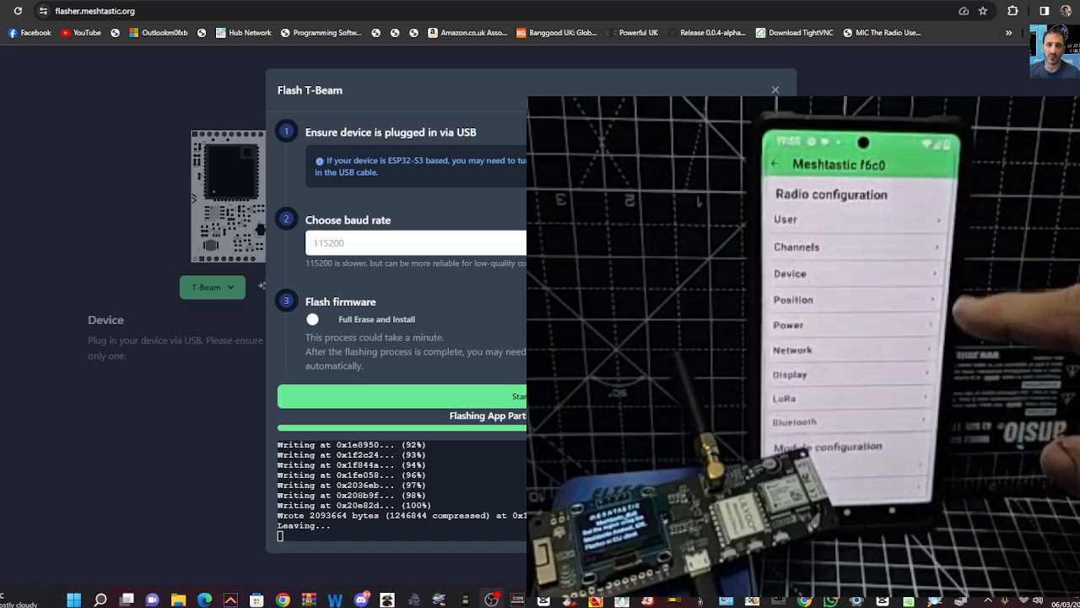
scroll("down", 3)
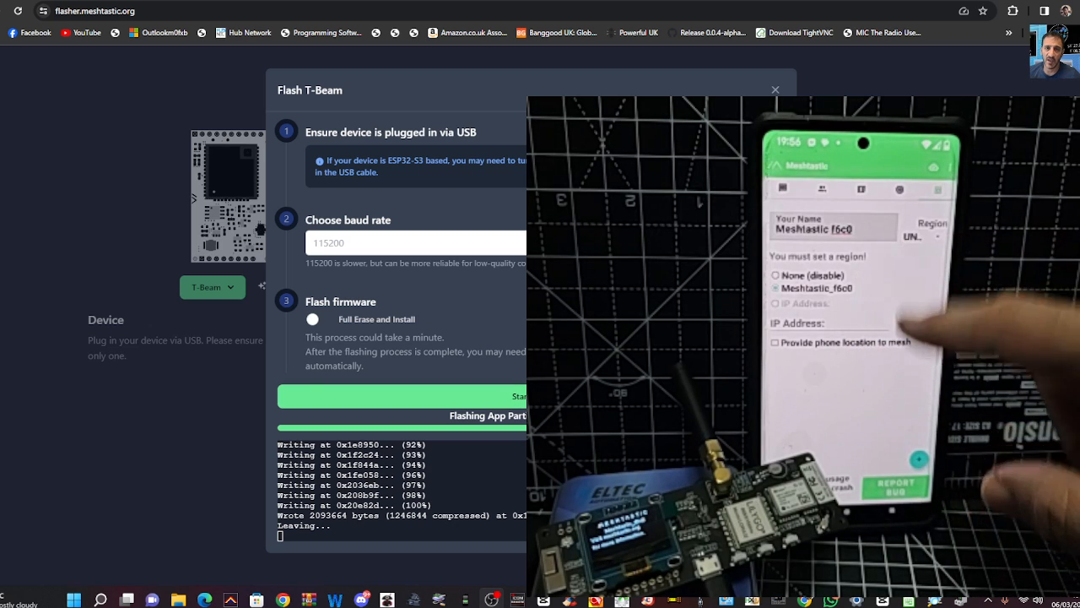
left_click(922, 237)
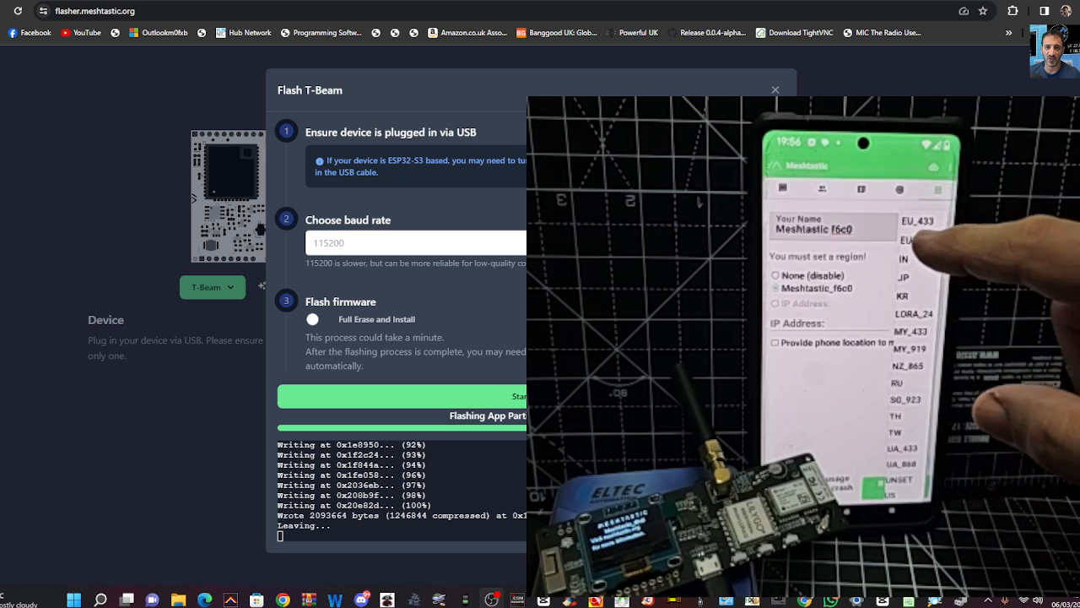